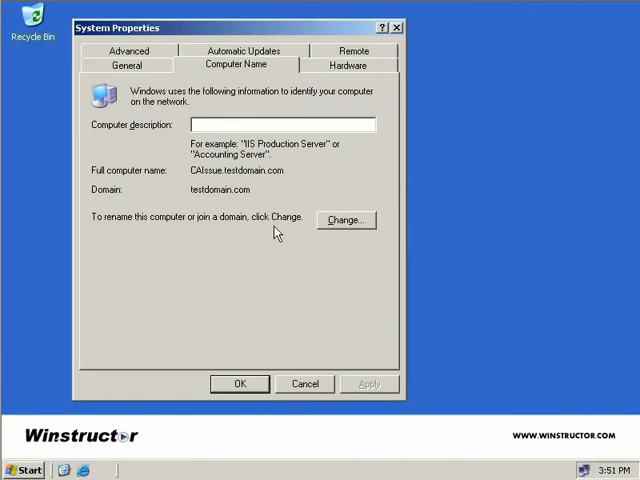
mouse_move(204, 188)
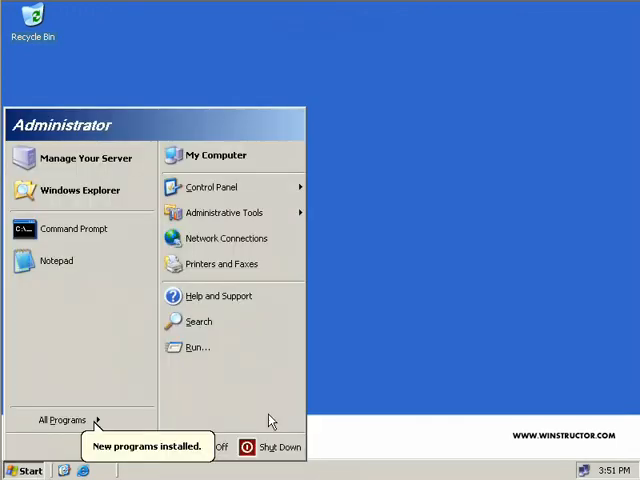
Reach Add or Remove Programs from the Start menu's Control Panel.
left_click(212, 188)
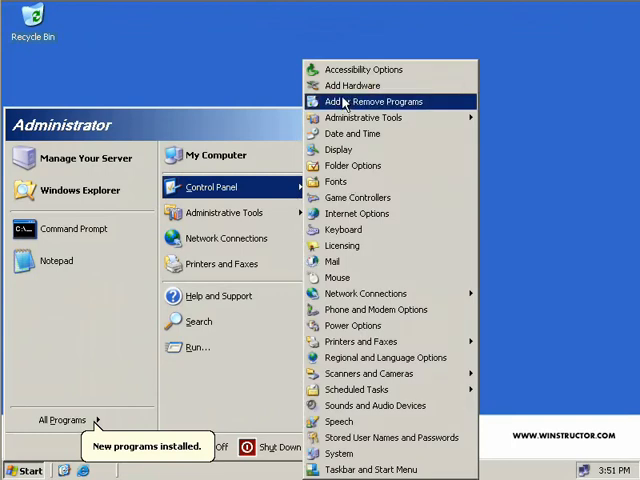
left_click(366, 100)
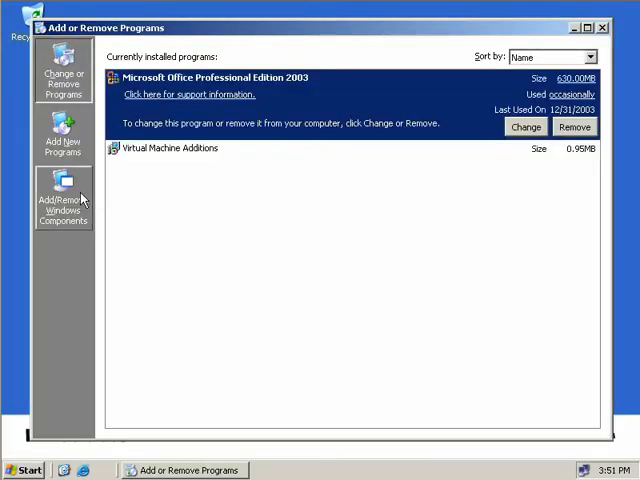
Check Certificate Services in the Windows Components Wizard, accept the machine-name warning, and continue.
left_click(62, 200)
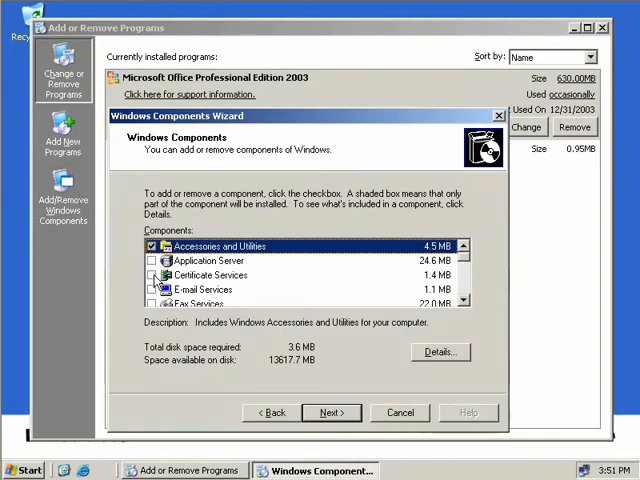
left_click(152, 276)
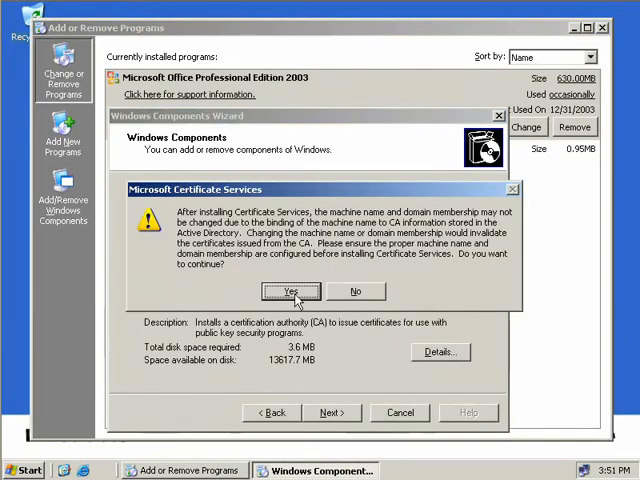
left_click(292, 292)
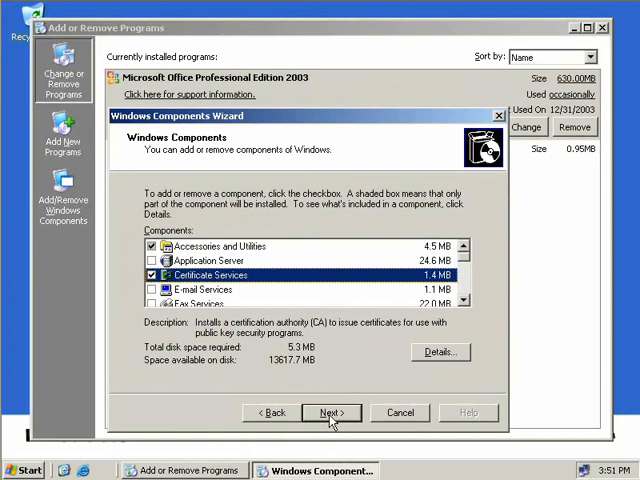
left_click(332, 412)
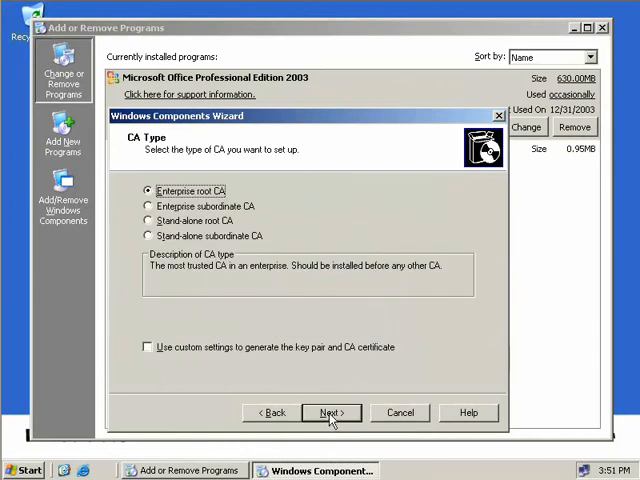
Select Enterprise subordinate CA as the CA type.
left_click(148, 206)
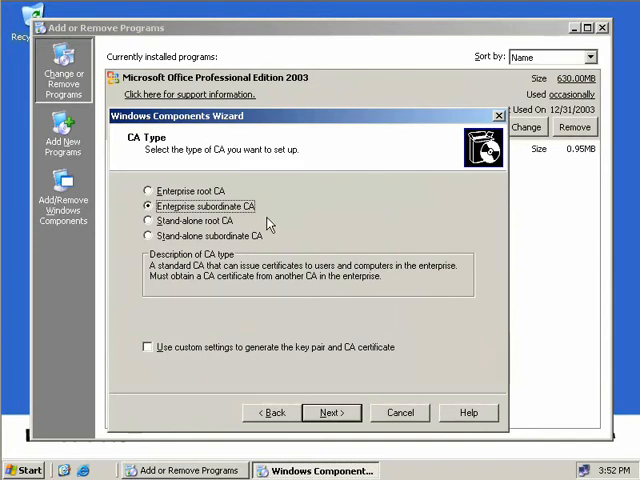
mouse_move(278, 232)
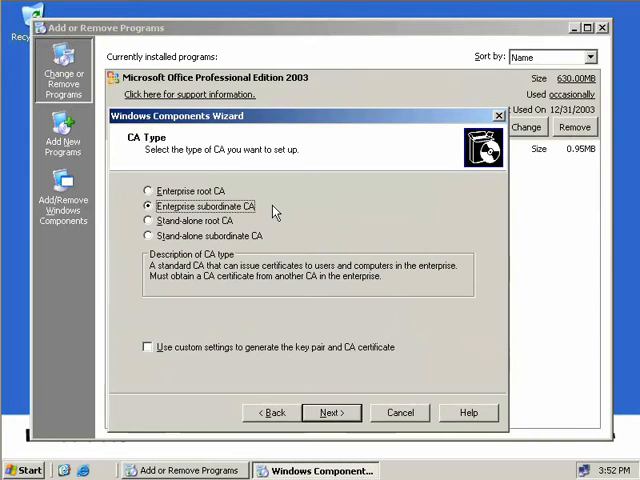
mouse_move(290, 218)
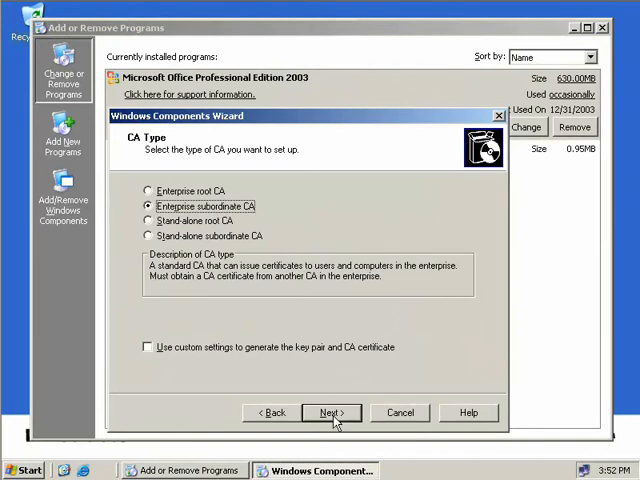
Name the CA CAIssue and keep the default certificate database and log locations.
left_click(330, 412)
type("CAI")
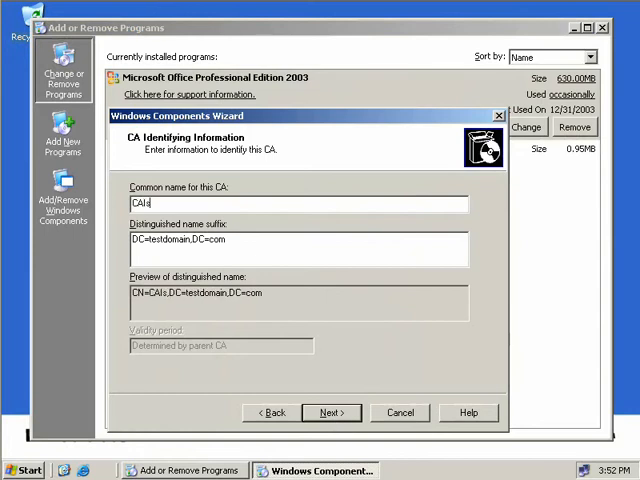
type("sue")
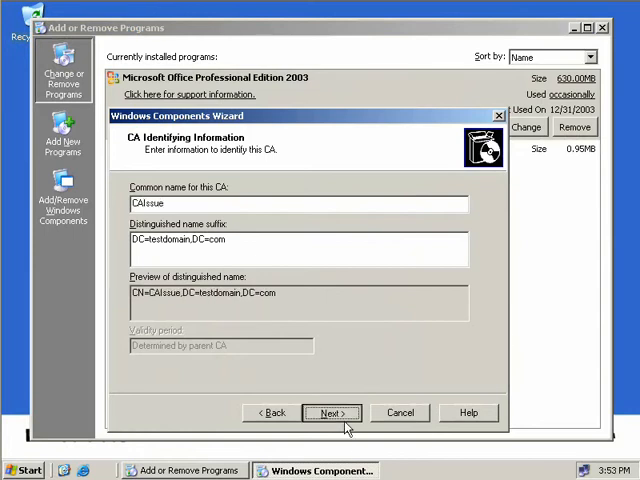
left_click(332, 412)
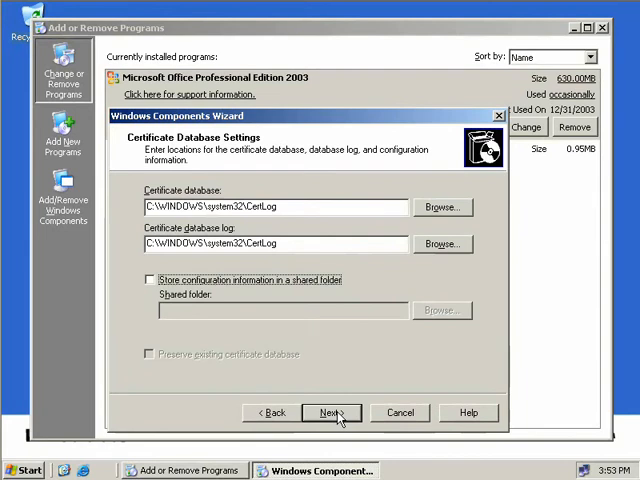
left_click(330, 412)
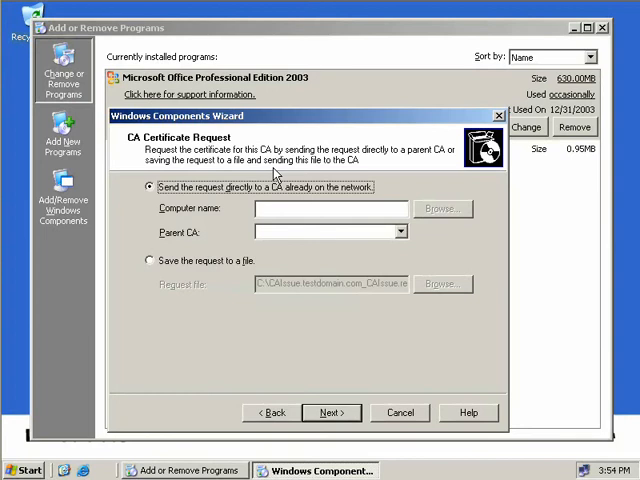
mouse_move(276, 180)
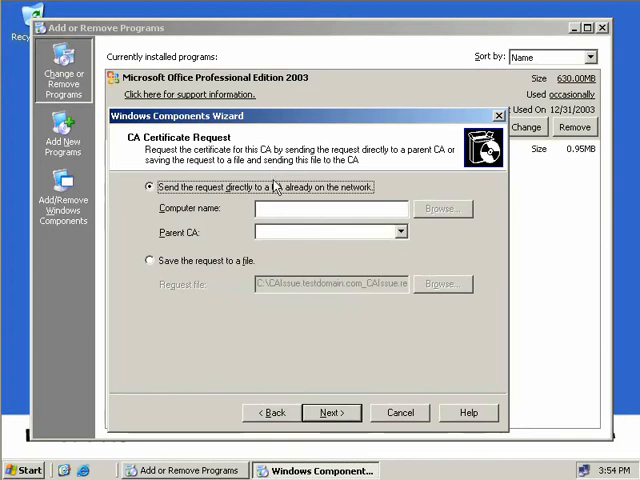
mouse_move(280, 256)
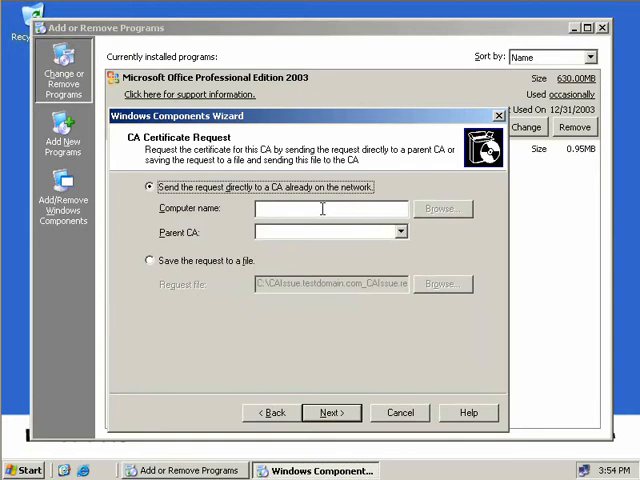
mouse_move(312, 260)
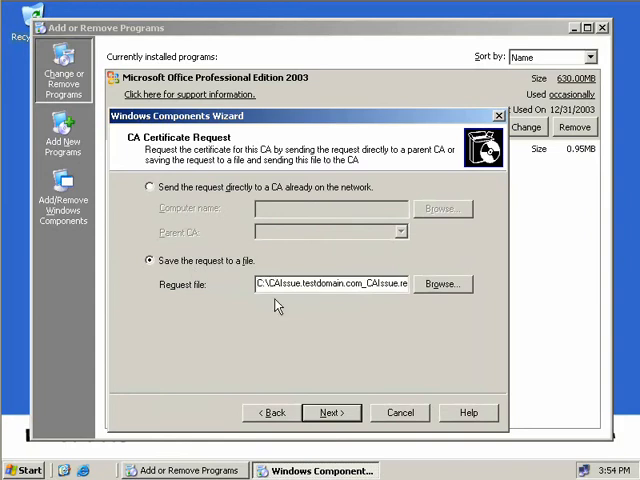
Continue with the CA request saved to the default file path.
left_click(332, 412)
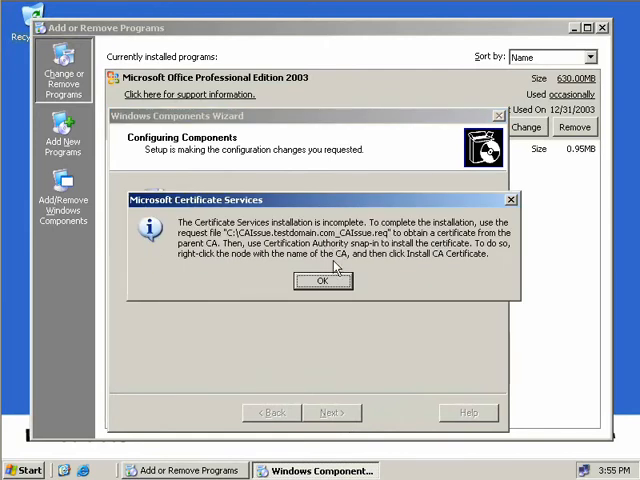
Acknowledge the incomplete-install and missing-IIS notices so setup finishes.
left_click(322, 280)
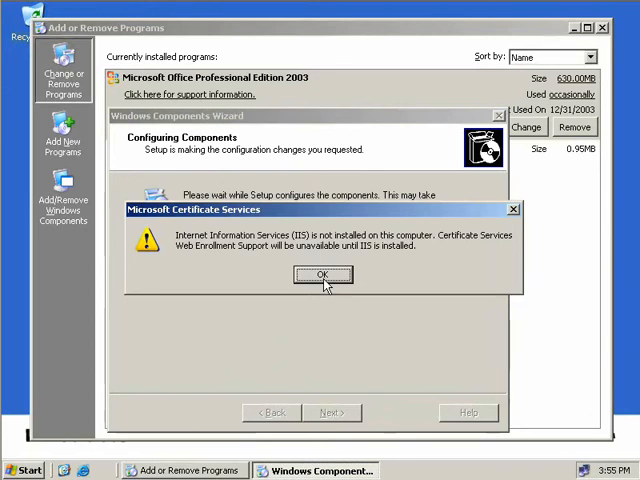
left_click(324, 274)
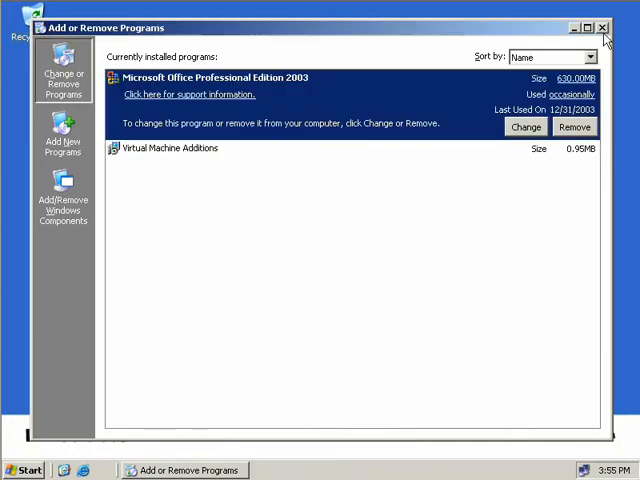
Close Add or Remove Programs and view CAInter's empty Pending Requests folder.
left_click(604, 28)
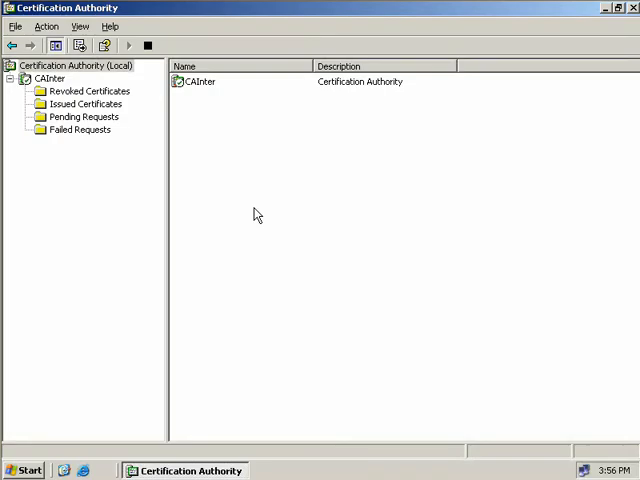
left_click(84, 116)
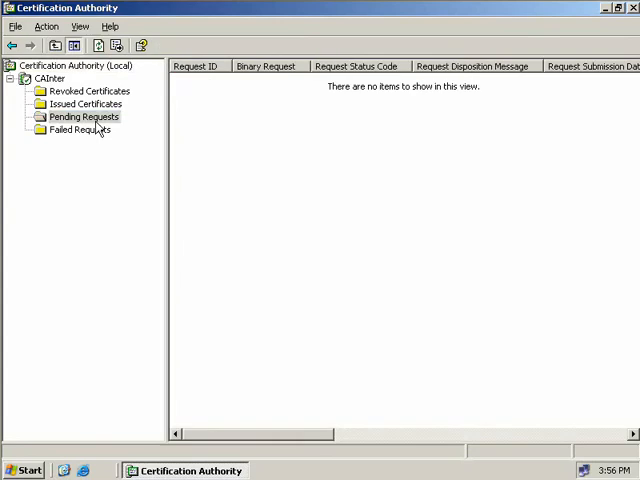
mouse_move(216, 130)
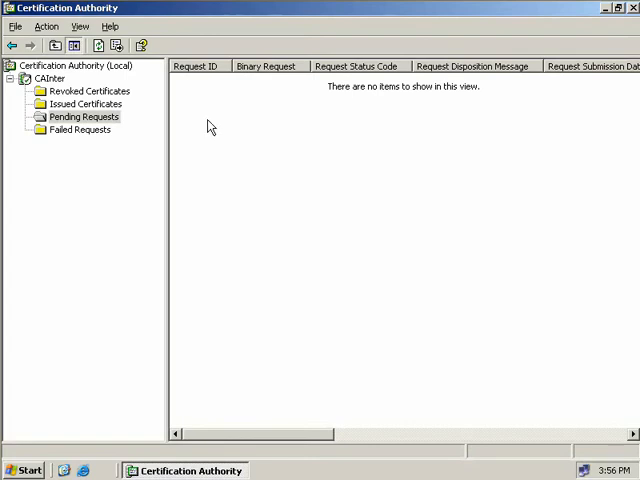
Start submitting a new certificate request to CAInter from its context menu.
right_click(50, 78)
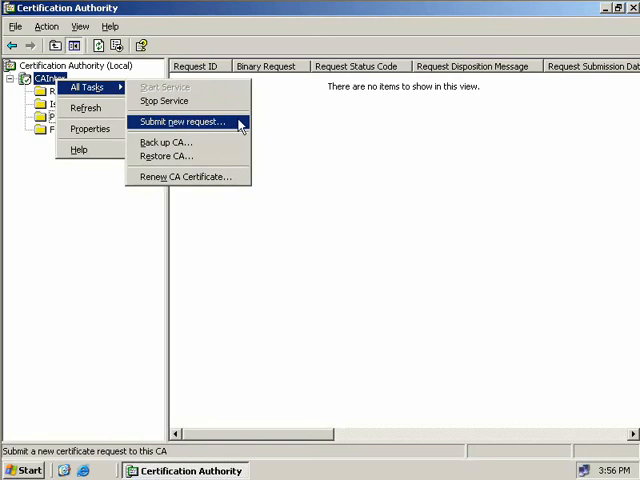
left_click(184, 122)
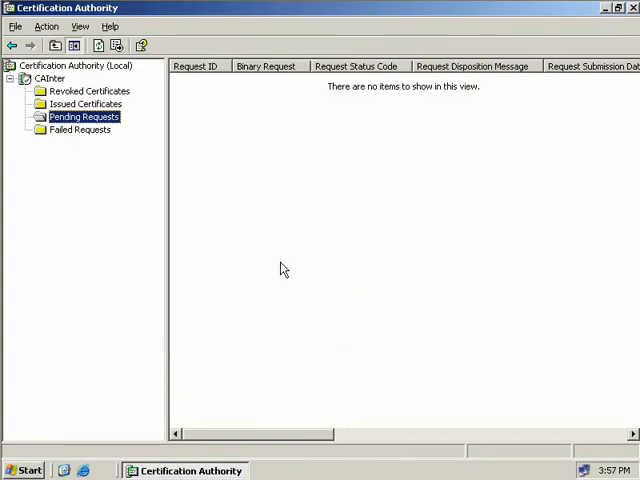
mouse_move(100, 58)
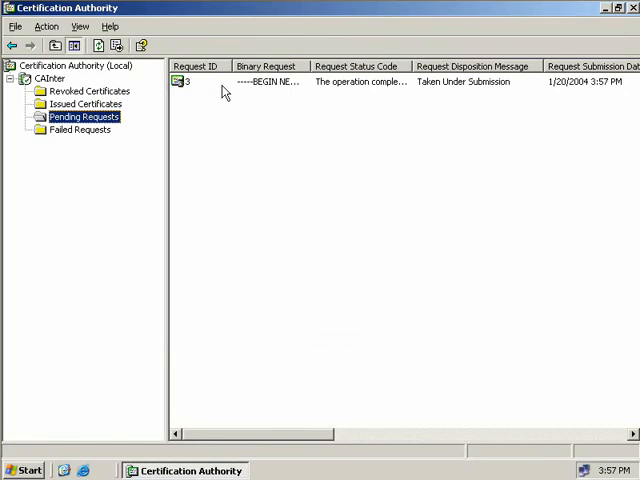
Issue the pending request and view it under Issued Certificates.
right_click(188, 80)
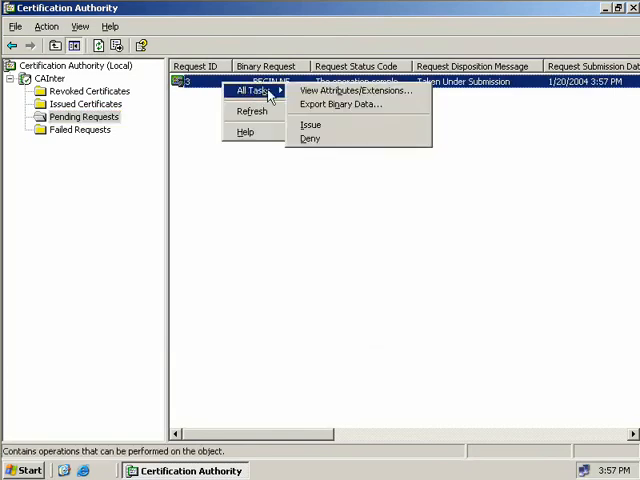
left_click(312, 124)
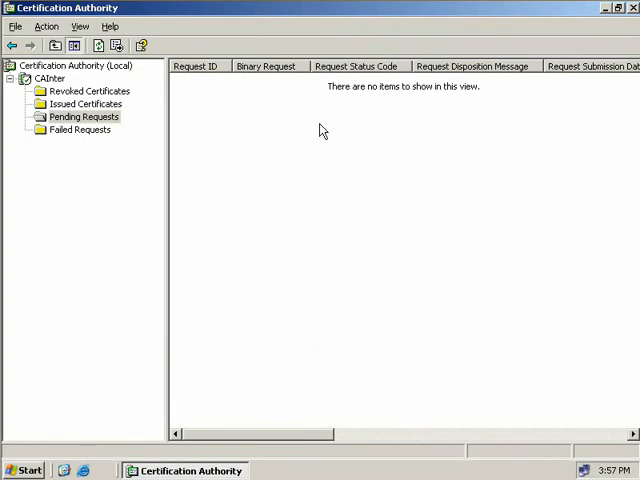
left_click(86, 104)
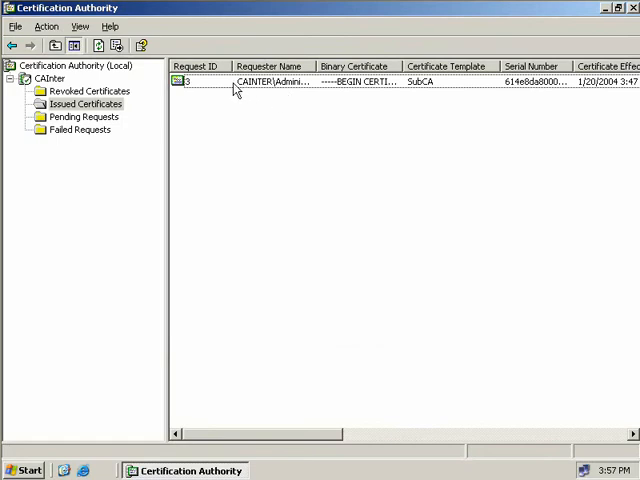
View the issued SubCA certificate's Details: issuer CAInter, subject CAIssue, 1024-bit RSA key.
right_click(236, 80)
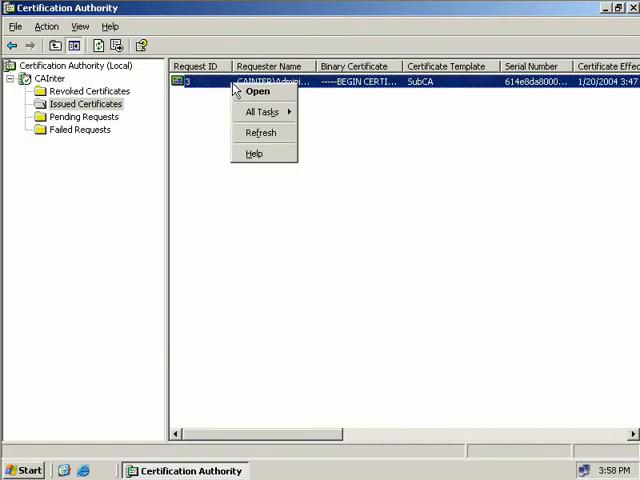
left_click(258, 92)
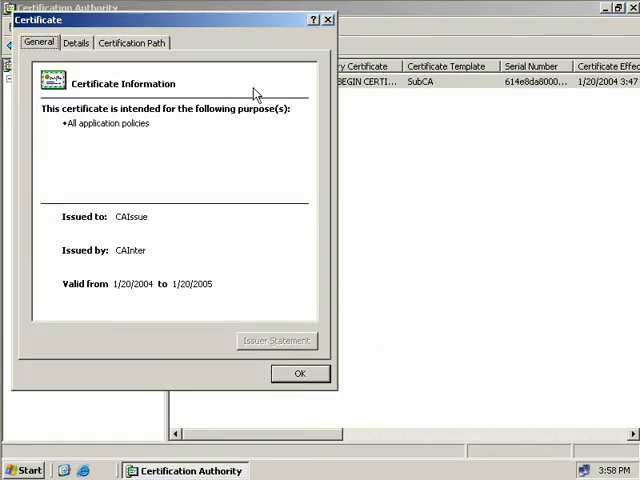
left_click(76, 42)
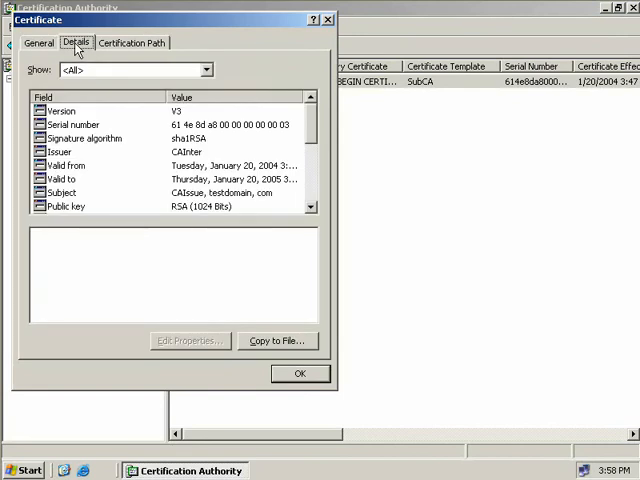
Export the certificate as PKCS #7 including all certificates in the certification path.
left_click(276, 340)
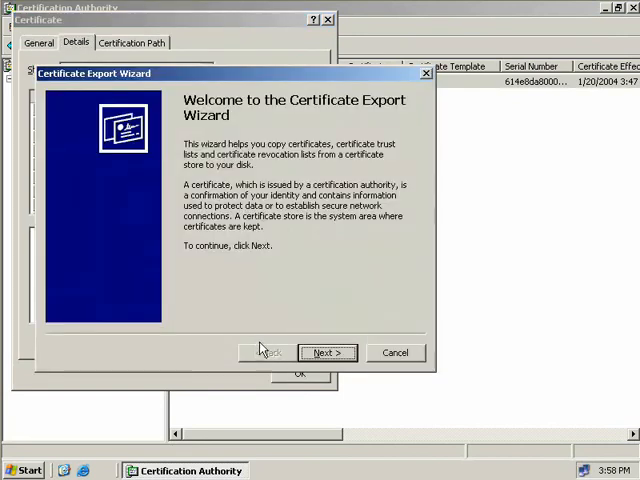
left_click(328, 352)
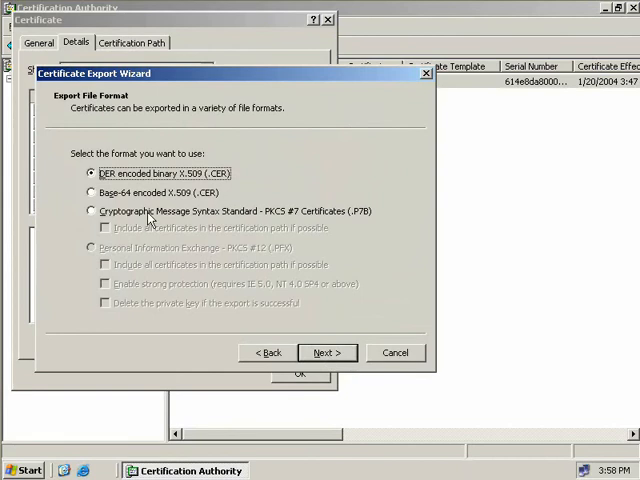
left_click(92, 212)
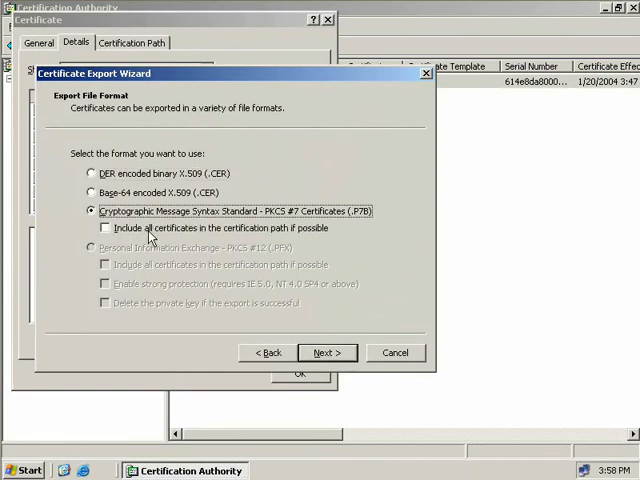
left_click(104, 228)
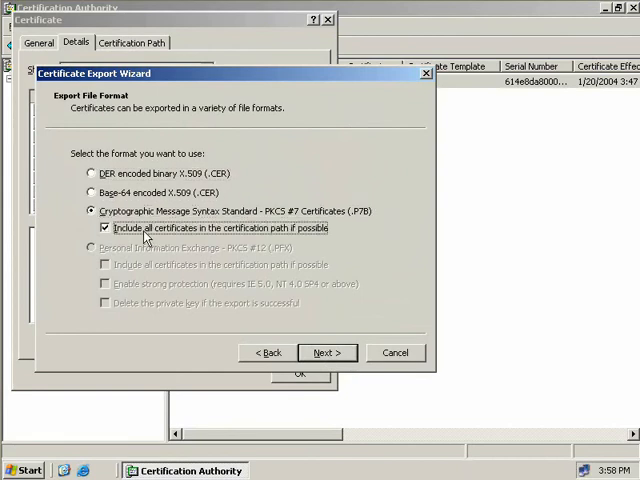
left_click(328, 352)
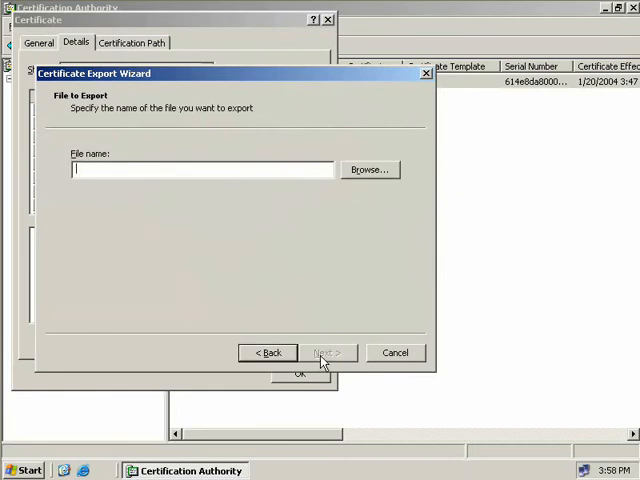
Name the export file C:\CAIssue, finish the export and close the certificate details.
type("C:\\CAIssue")
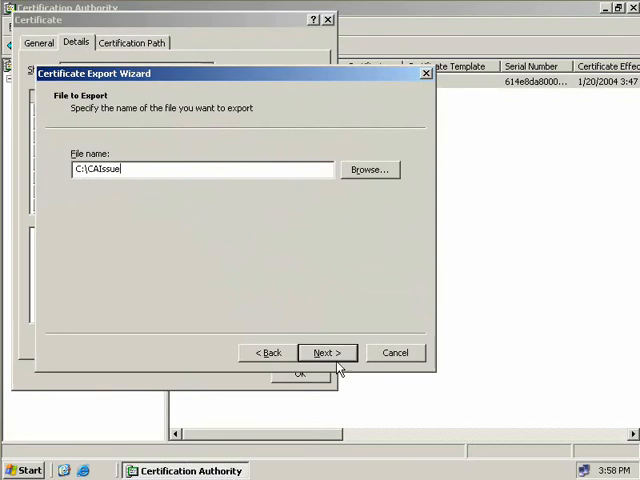
left_click(328, 352)
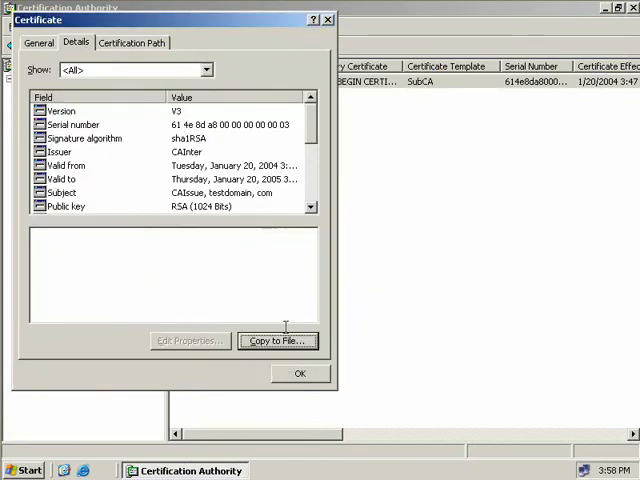
left_click(300, 372)
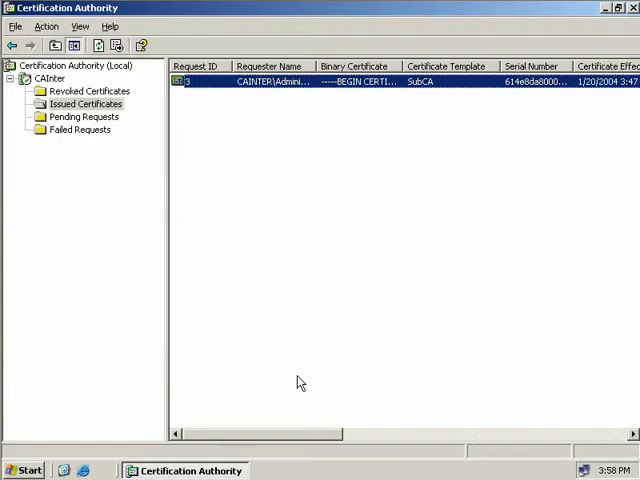
Launch the Certification Authority console from Start > Administrative Tools.
left_click(22, 470)
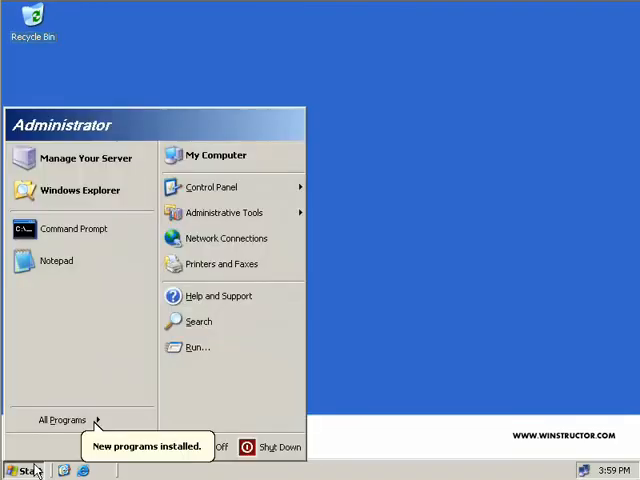
left_click(224, 212)
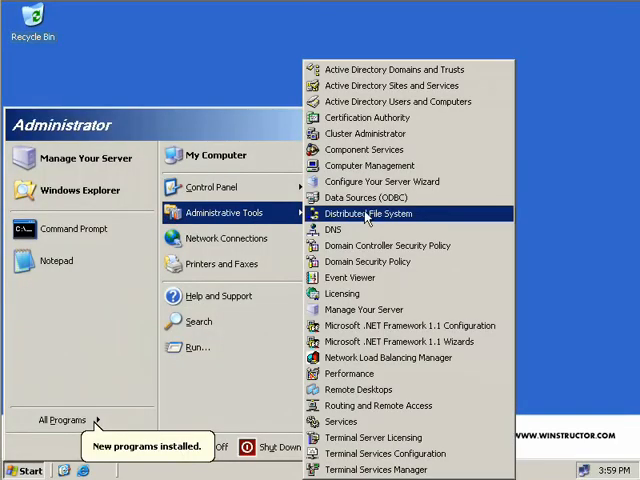
left_click(352, 126)
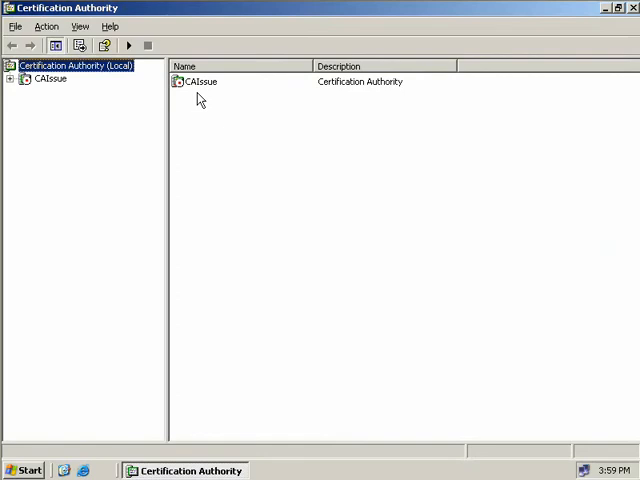
Install CAIssue's CA certificate from \\CAInter\C$\CAIssue.p7b.
right_click(200, 80)
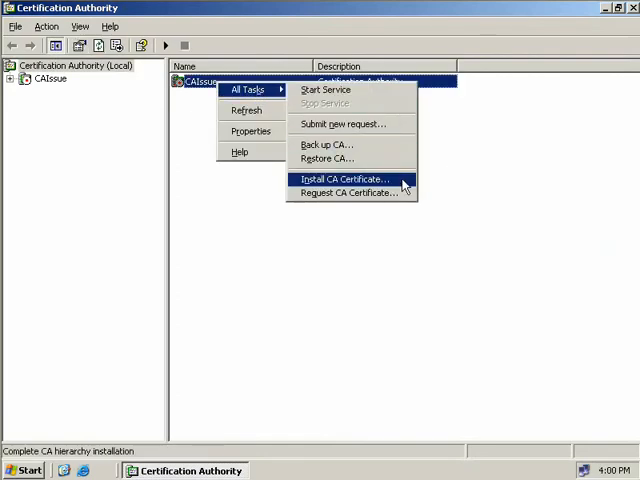
left_click(344, 180)
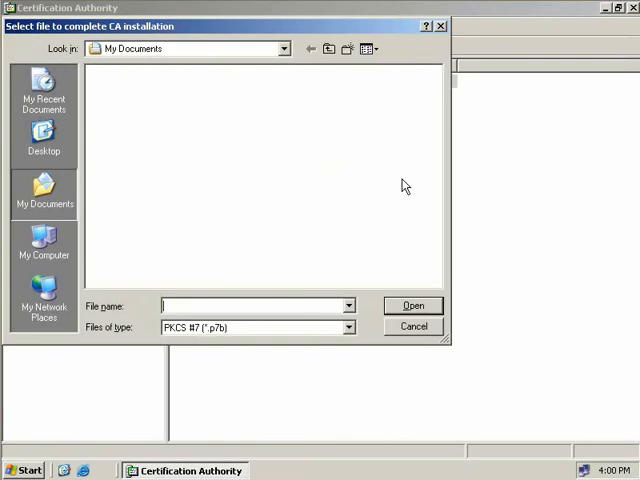
type("\\\\CAInter\\C$\\CAIssue.p7b")
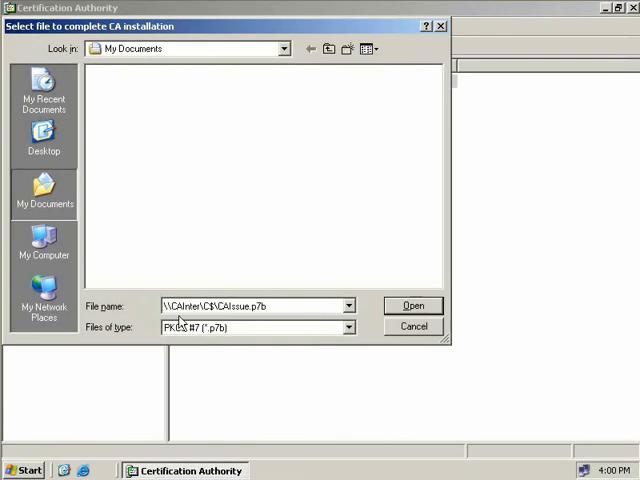
mouse_move(252, 328)
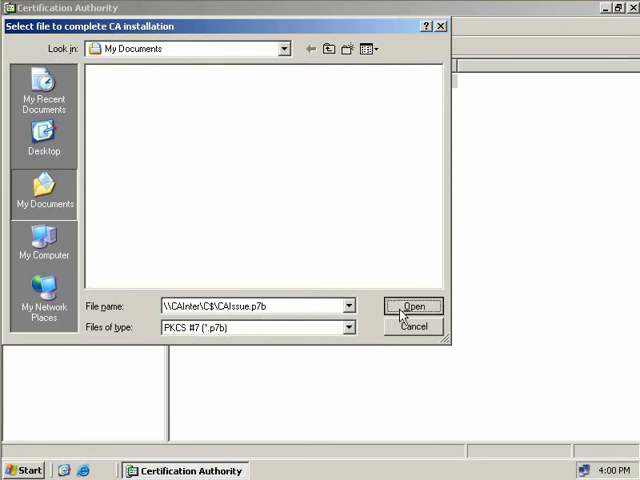
left_click(412, 306)
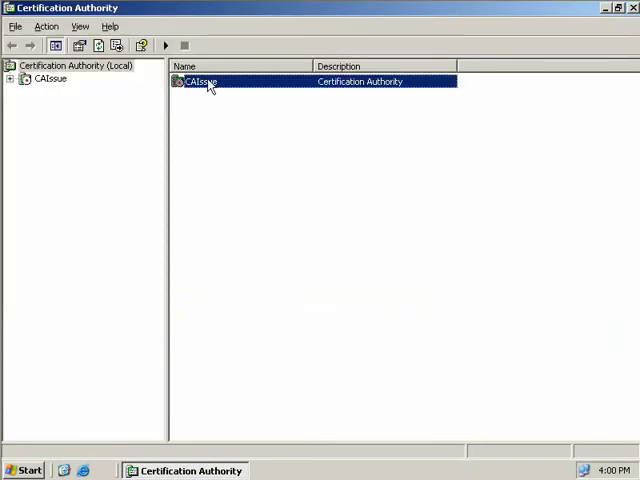
right_click(200, 80)
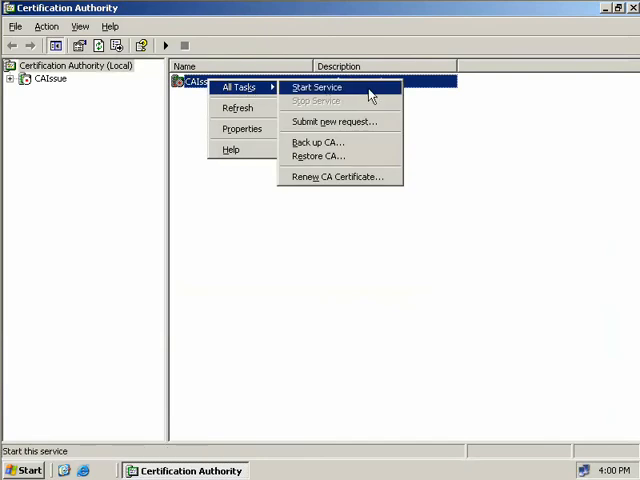
left_click(316, 88)
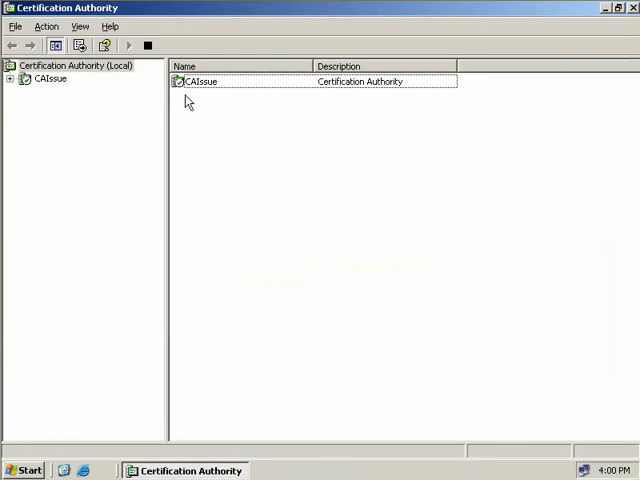
mouse_move(184, 100)
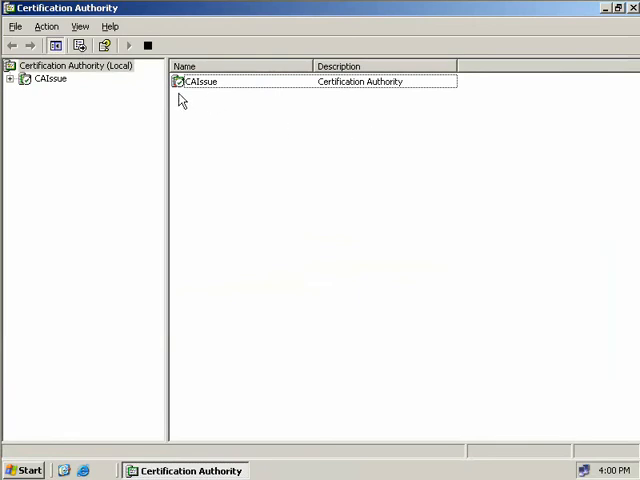
mouse_move(186, 88)
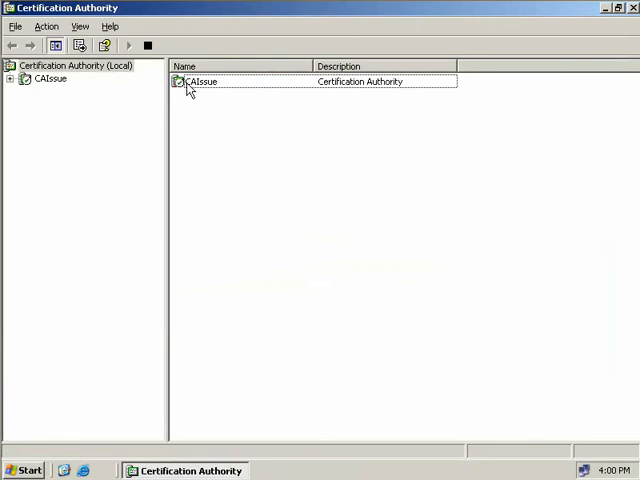
double_click(202, 80)
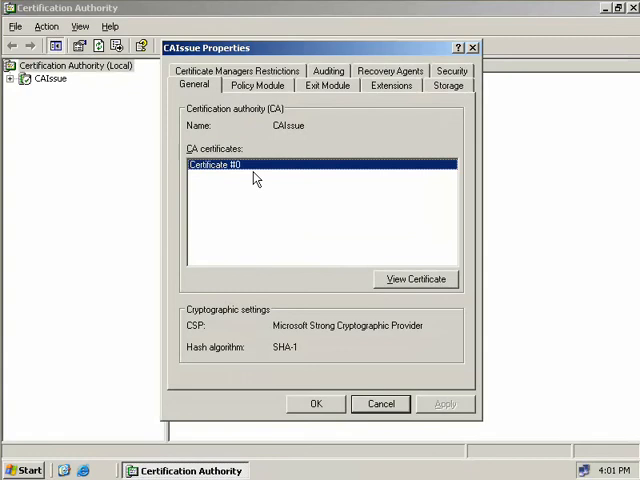
left_click(416, 280)
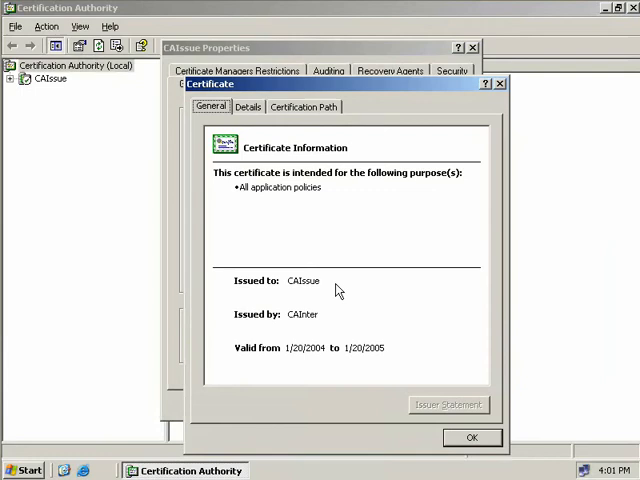
mouse_move(338, 322)
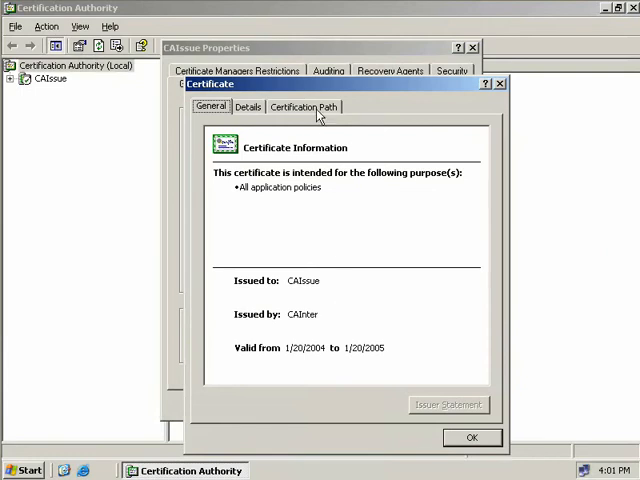
left_click(302, 106)
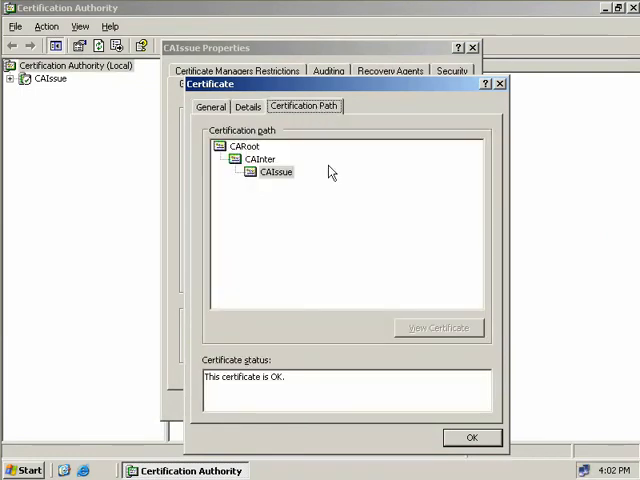
mouse_move(296, 168)
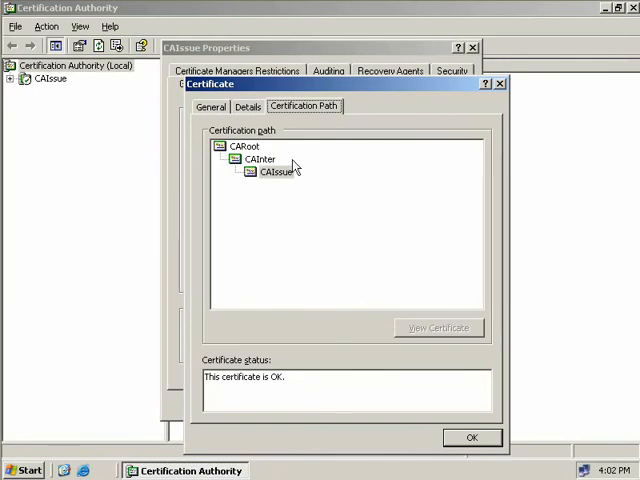
mouse_move(300, 168)
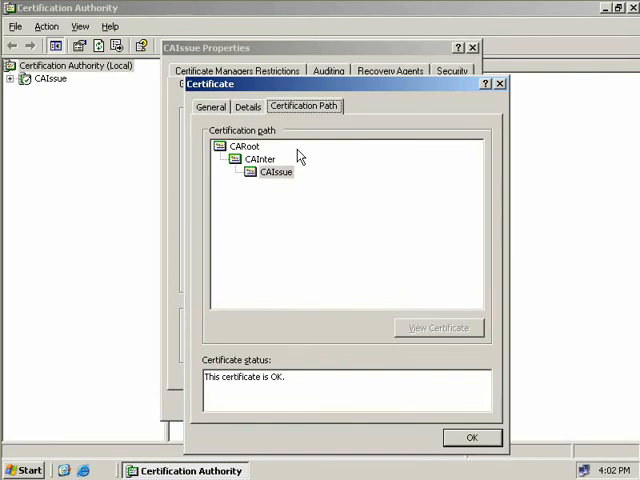
left_click(472, 436)
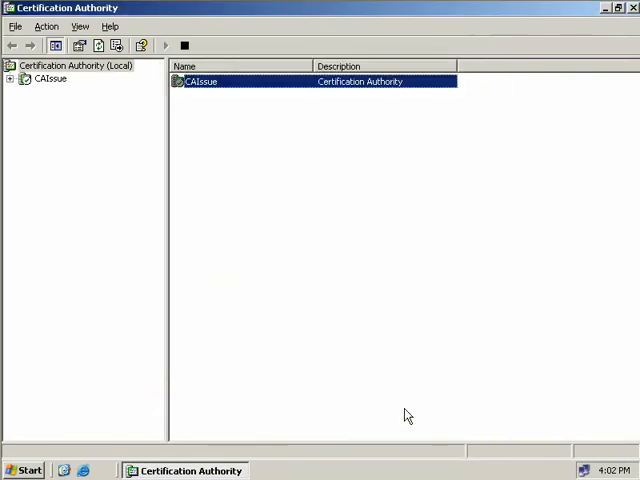
mouse_move(396, 356)
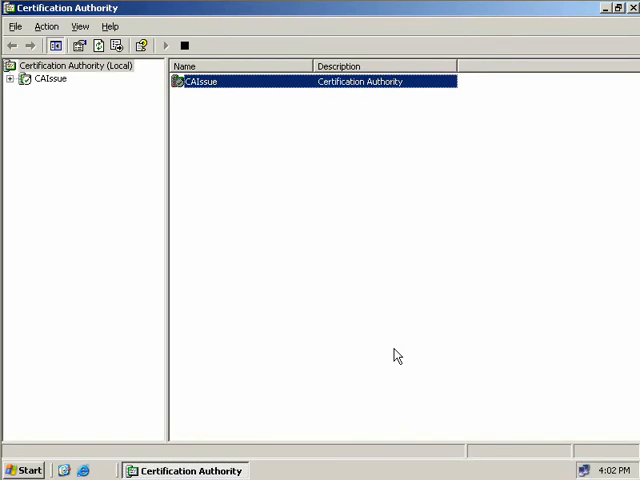
mouse_move(404, 328)
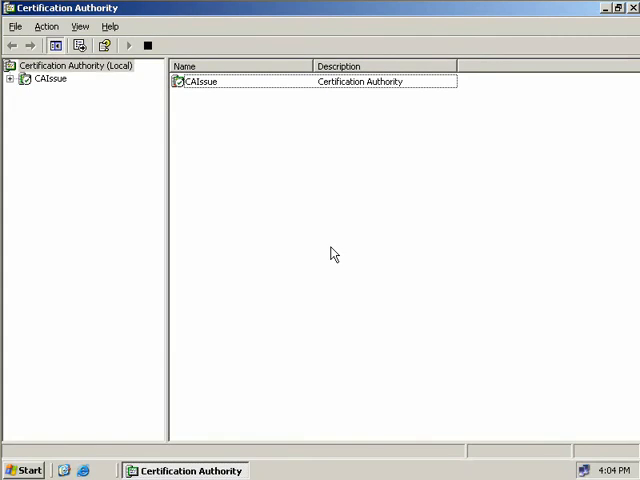
mouse_move(306, 178)
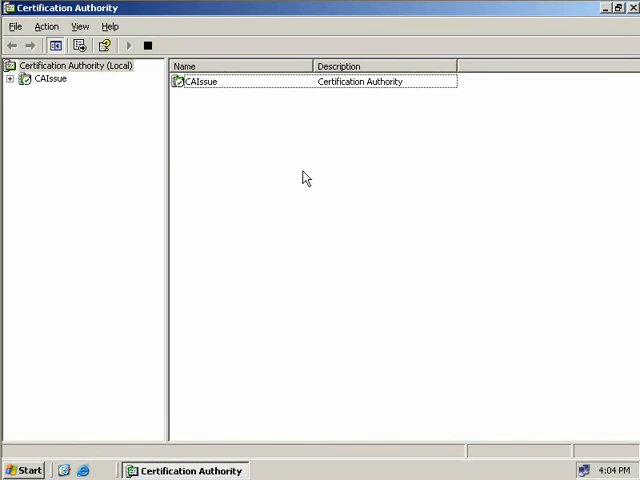
Begin a CAIssue backup with private key, CA certificate, certificate database and log included.
right_click(200, 80)
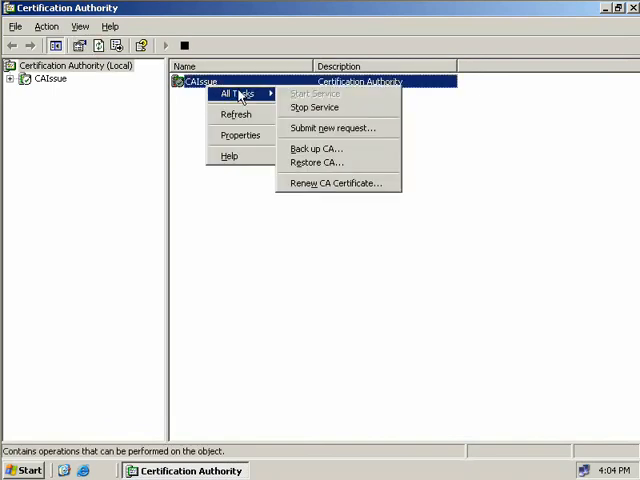
left_click(316, 148)
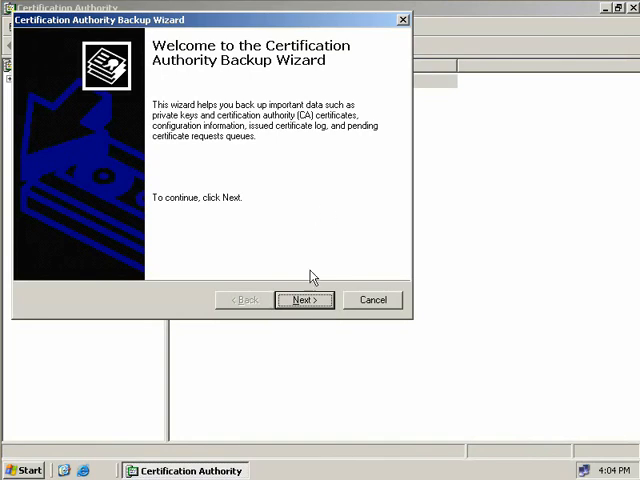
left_click(304, 300)
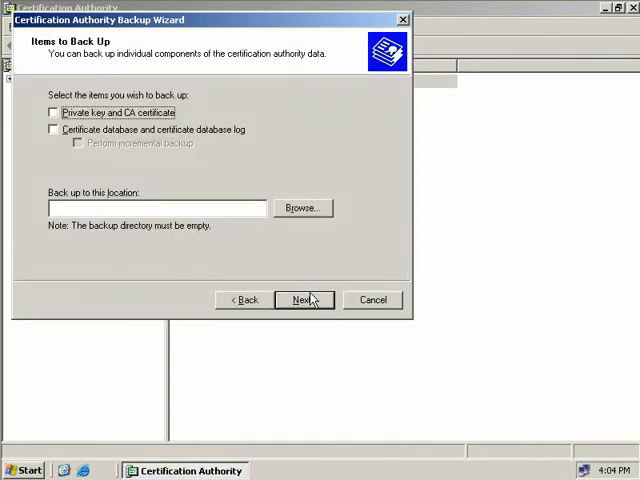
mouse_move(200, 118)
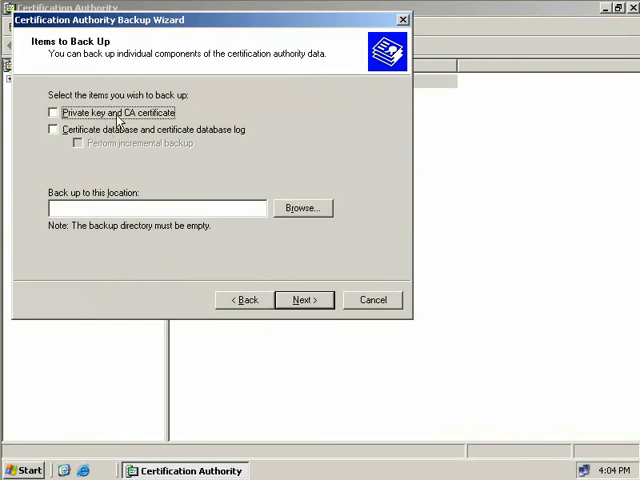
left_click(52, 112)
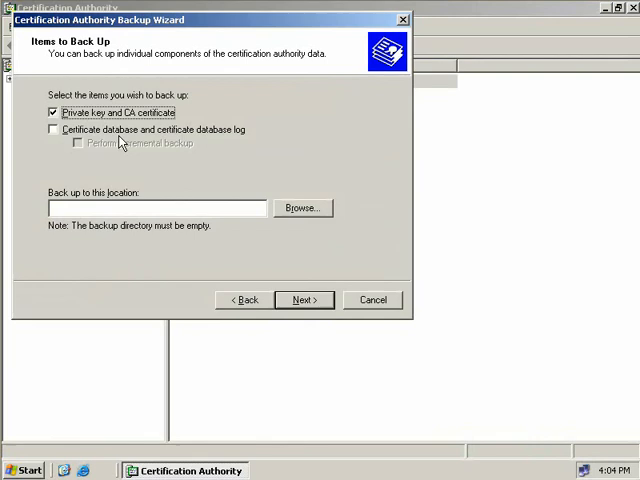
left_click(52, 128)
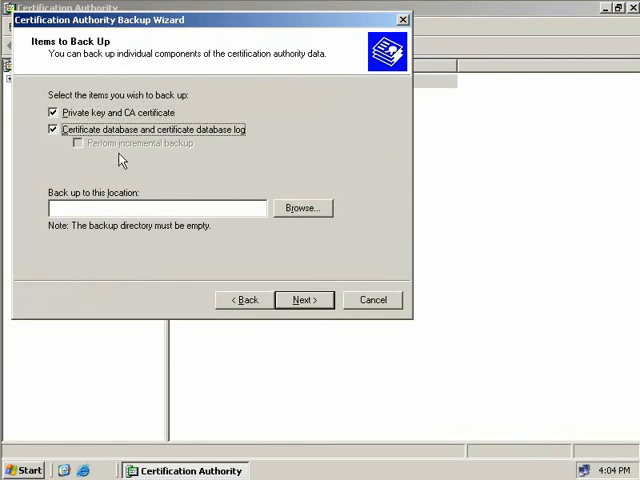
mouse_move(168, 160)
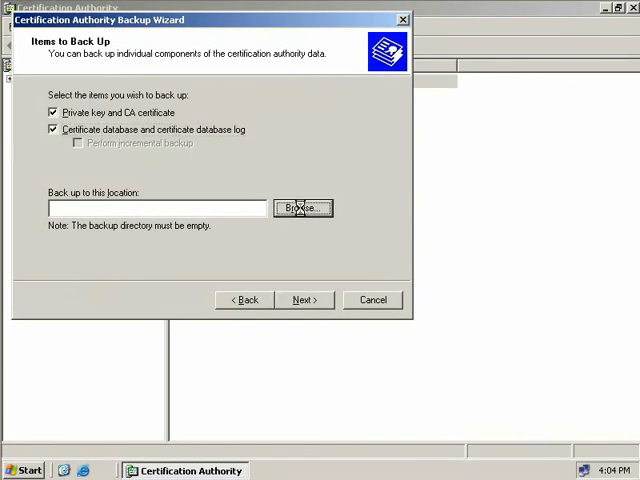
Set C:\CA Backup as destination, accept the password and run the backup.
left_click(302, 208)
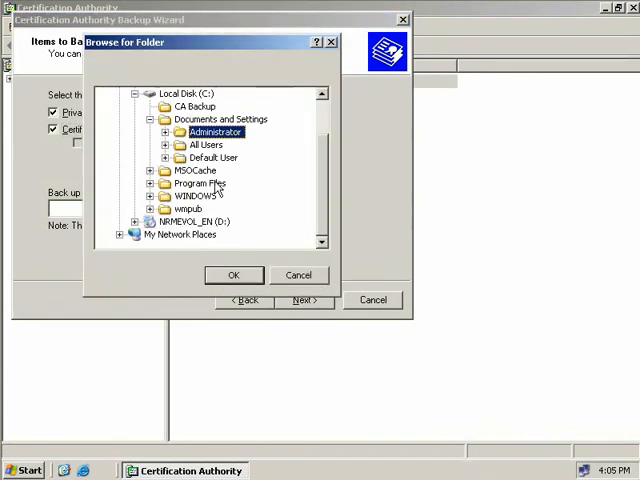
left_click(196, 106)
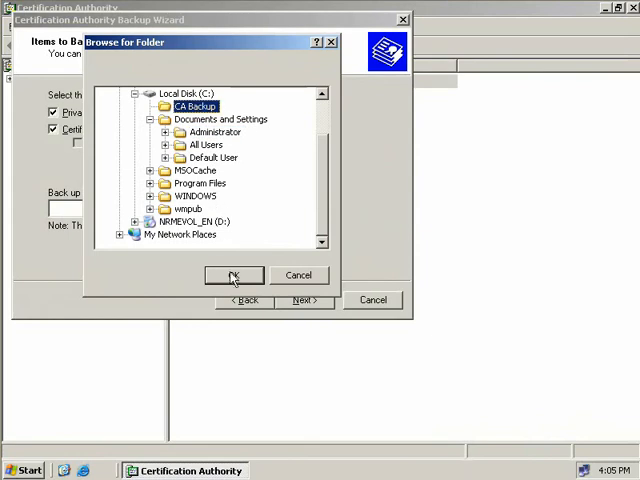
left_click(232, 276)
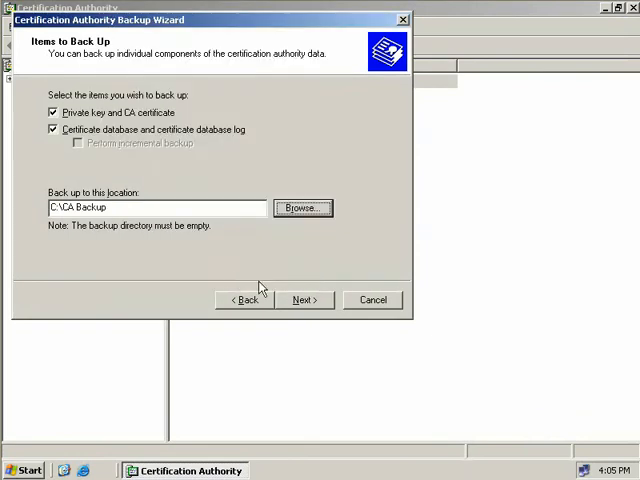
left_click(304, 300)
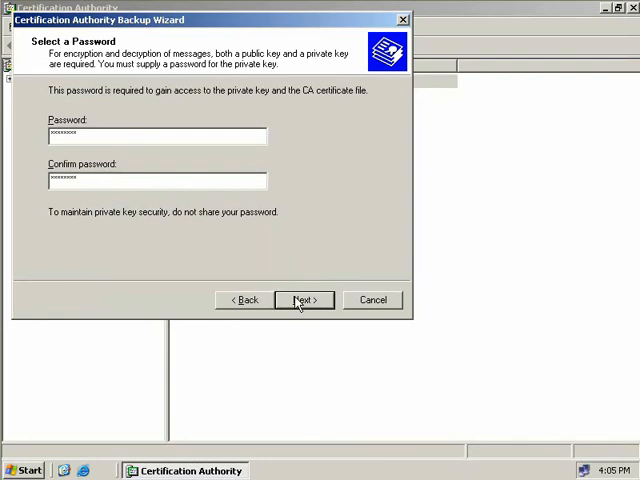
left_click(304, 300)
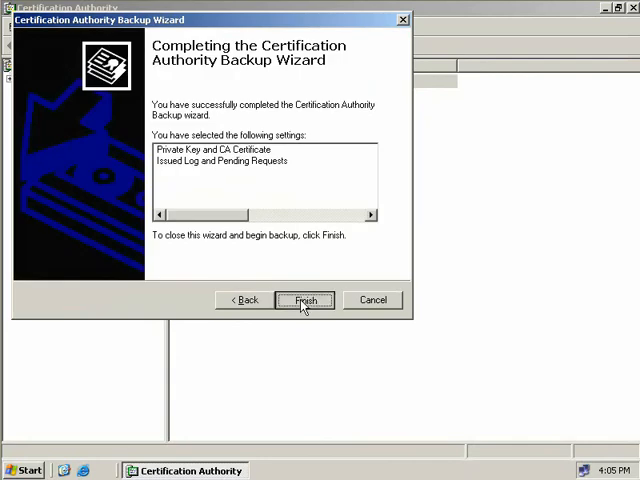
left_click(304, 300)
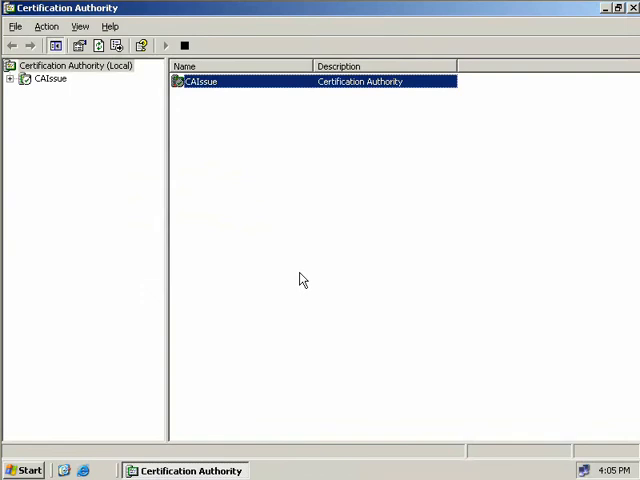
mouse_move(108, 414)
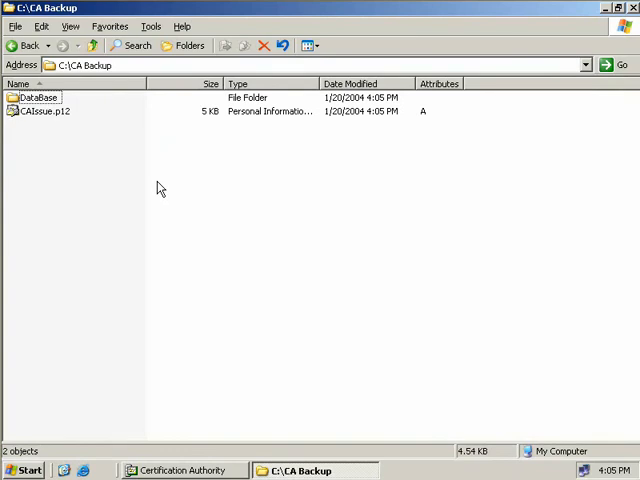
mouse_move(30, 126)
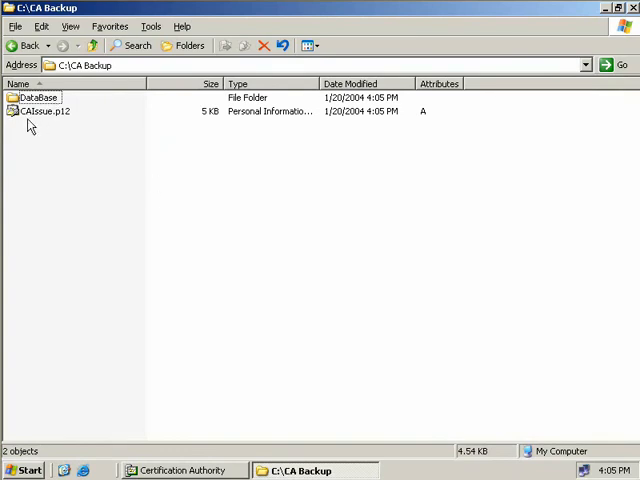
mouse_move(72, 128)
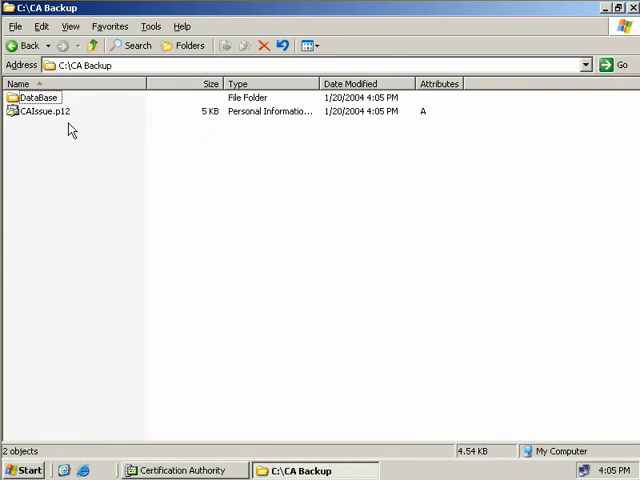
Open the Database folder inside C:\CA Backup.
double_click(38, 96)
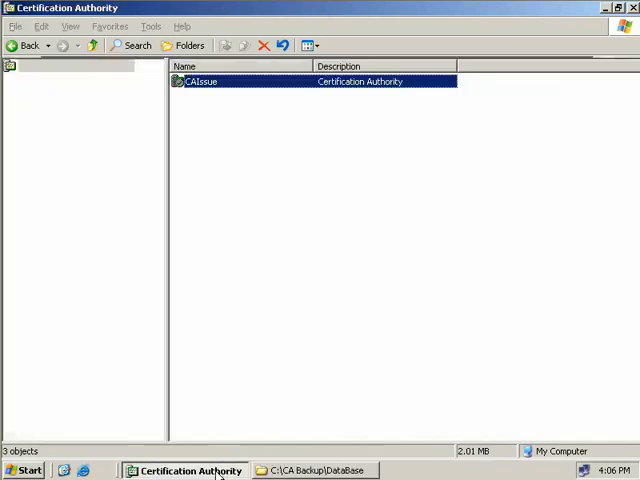
Launch Restore CA for CAIssue and agree to stop Certificate Services.
right_click(200, 80)
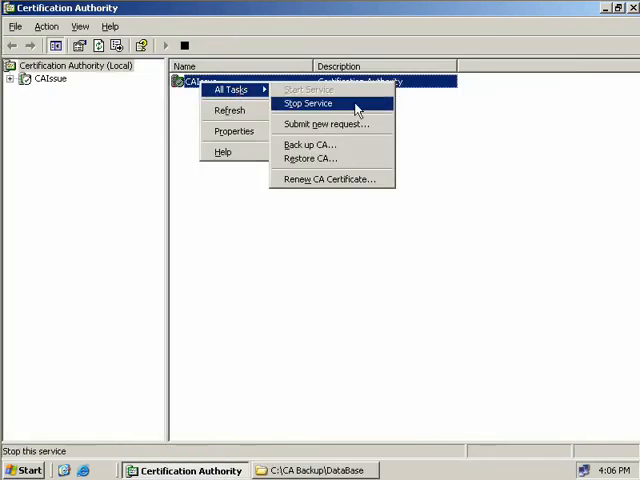
left_click(312, 158)
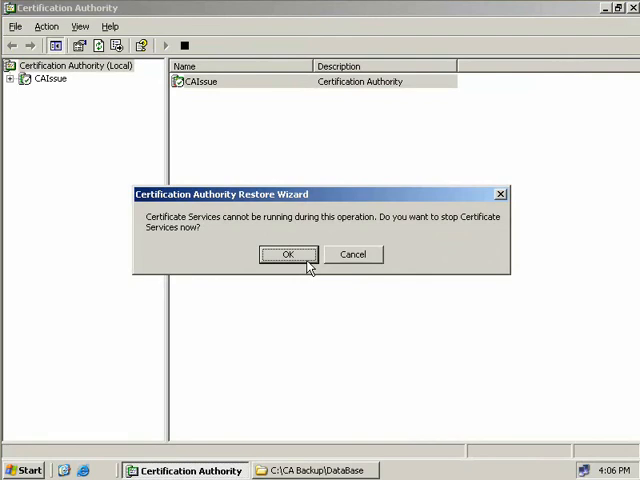
left_click(288, 254)
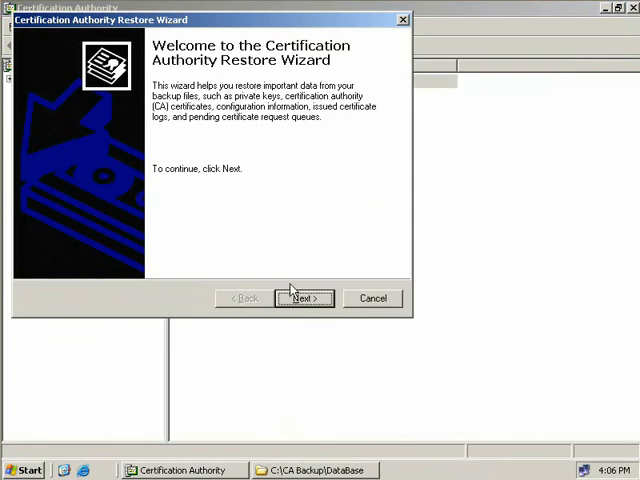
Select private key, CA certificate and database for restore from C:\CA Backup.
left_click(304, 298)
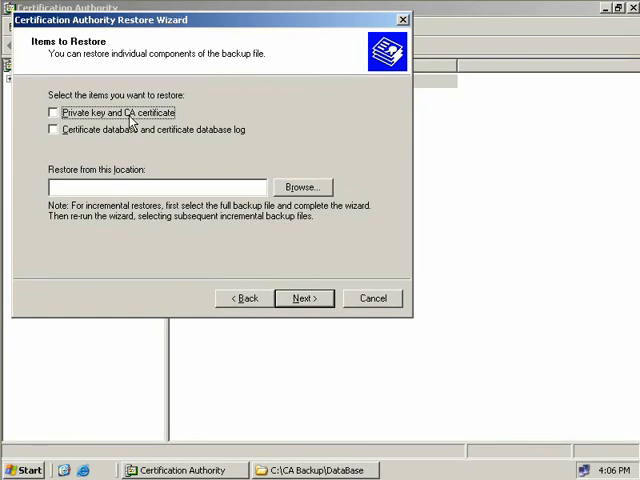
left_click(52, 112)
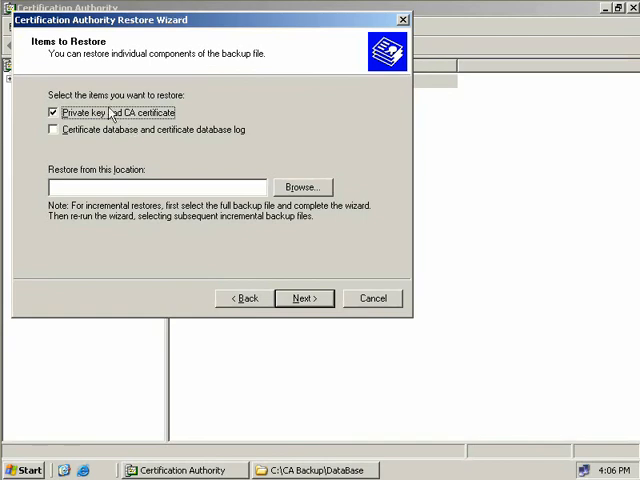
left_click(52, 130)
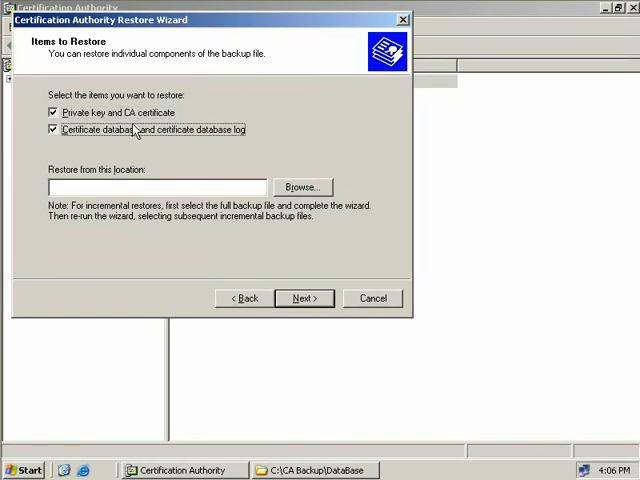
mouse_move(252, 176)
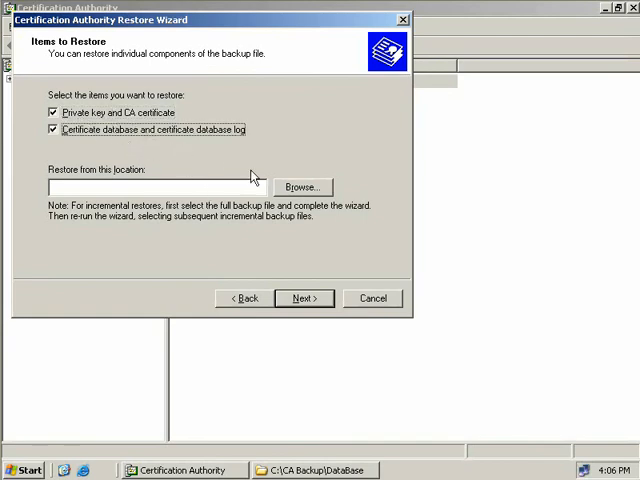
left_click(302, 186)
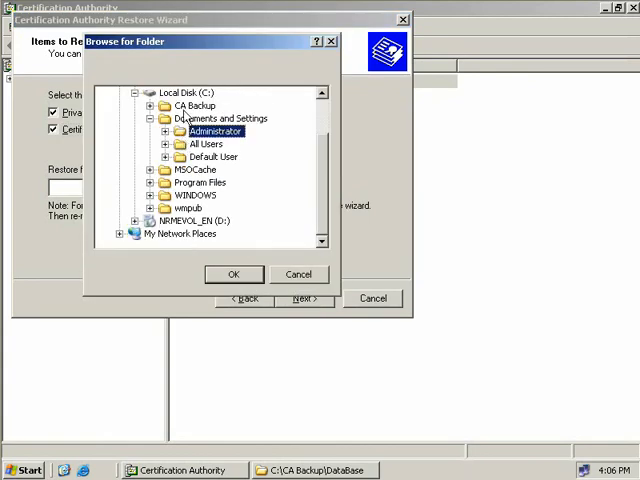
left_click(234, 274)
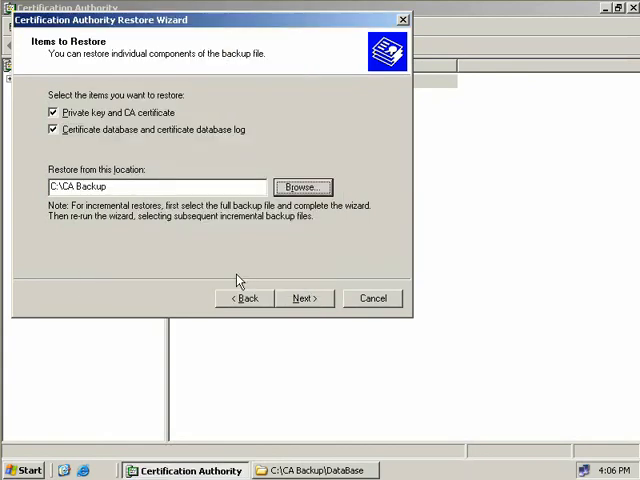
Submit the backup password and finish the wizard to run the restore.
left_click(304, 298)
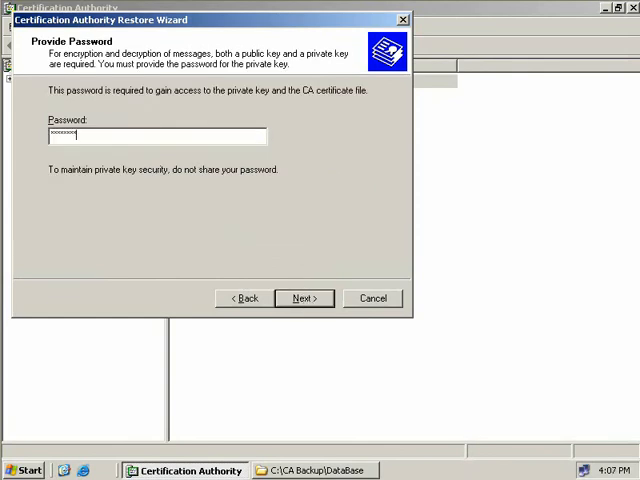
left_click(304, 298)
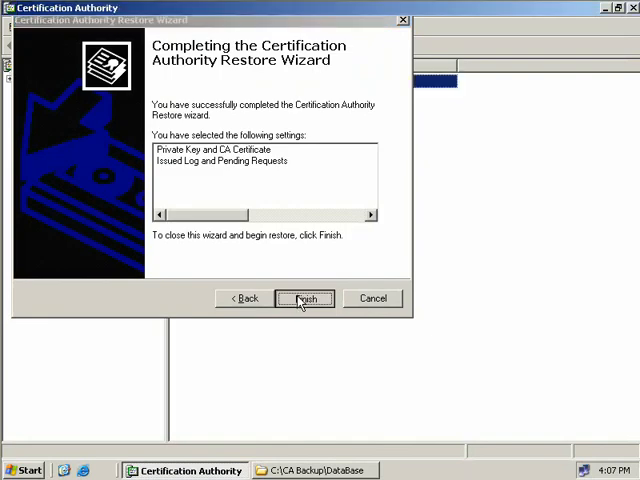
left_click(304, 298)
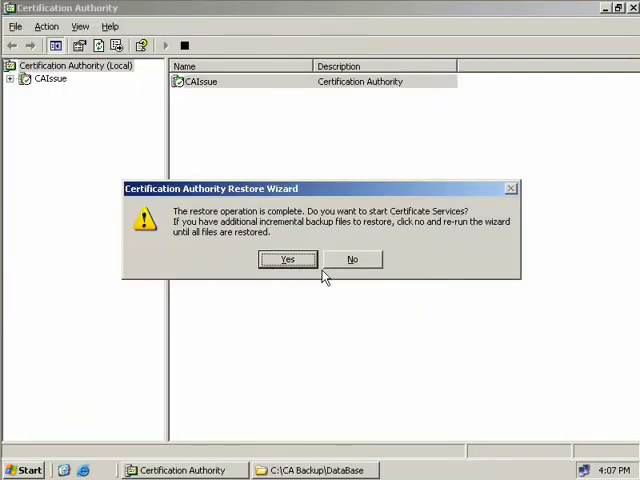
mouse_move(316, 248)
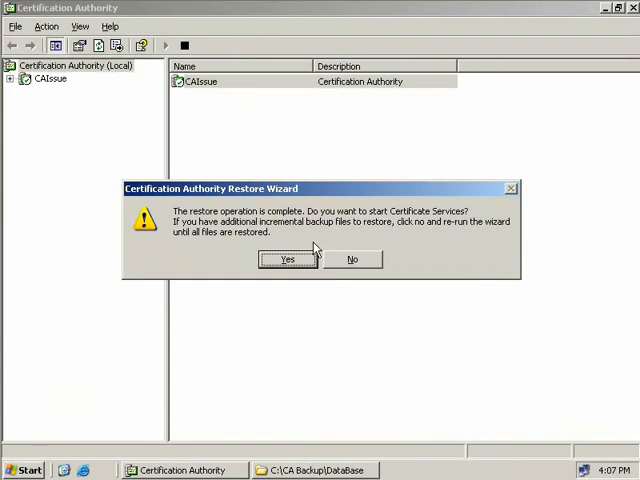
mouse_move(452, 228)
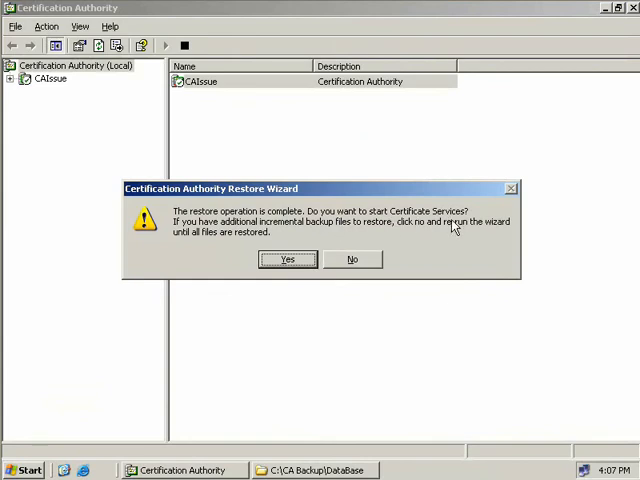
mouse_move(268, 236)
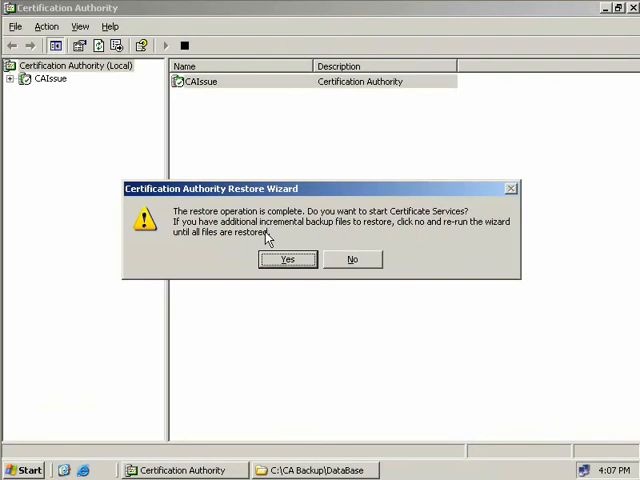
mouse_move(344, 260)
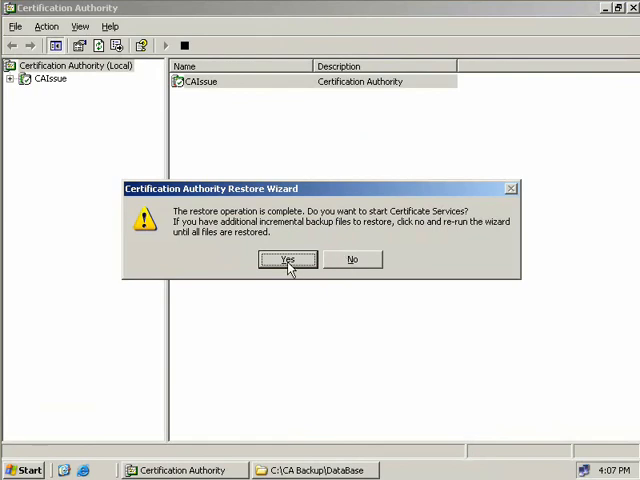
Answer Yes to start Certificate Services after the restore.
left_click(288, 260)
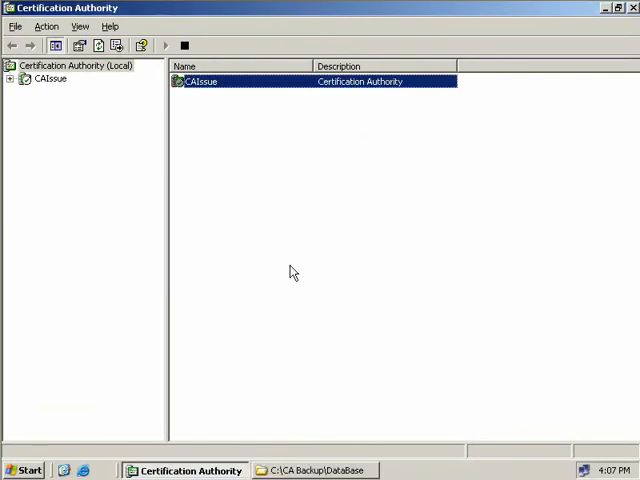